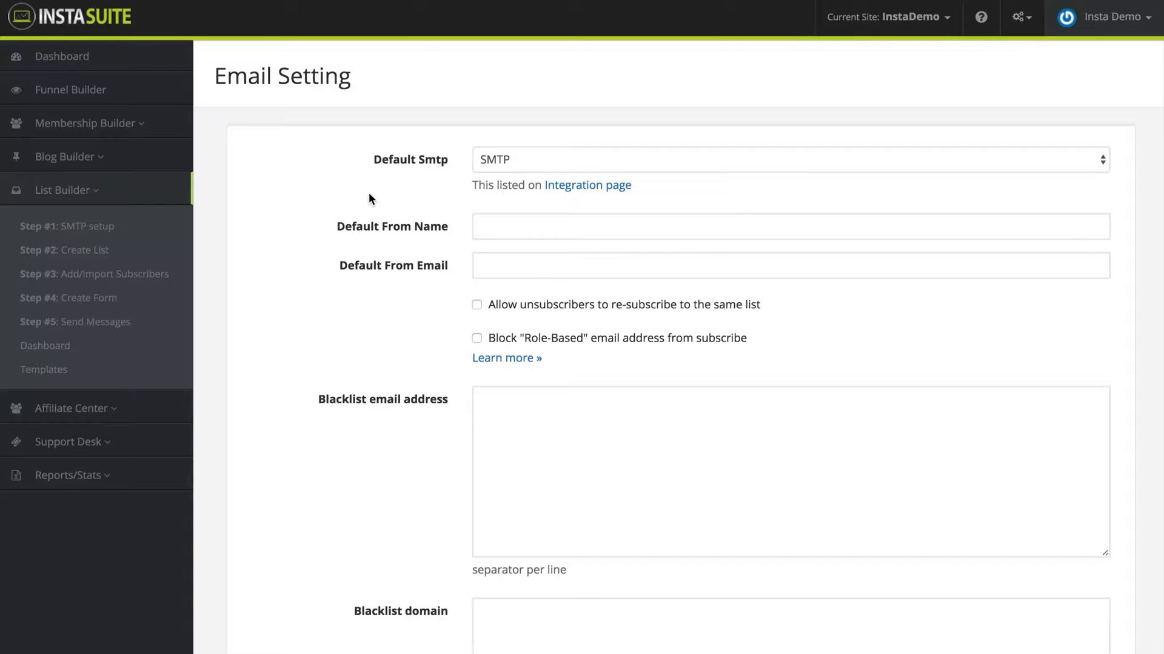
mouse_move(67, 191)
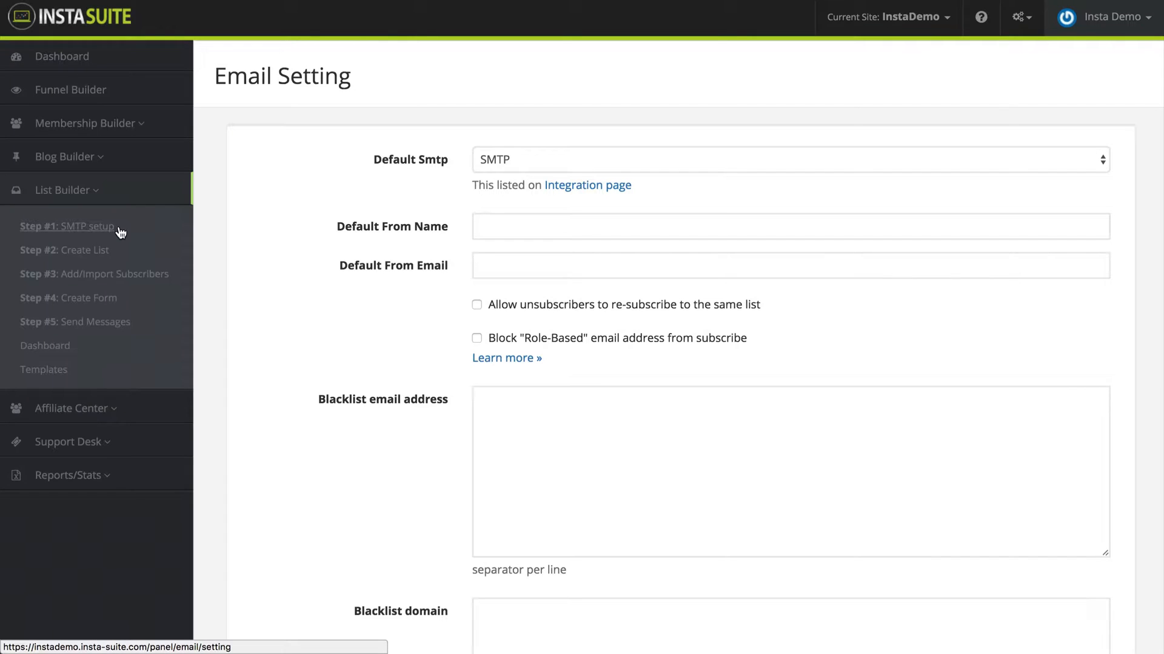
mouse_move(391, 171)
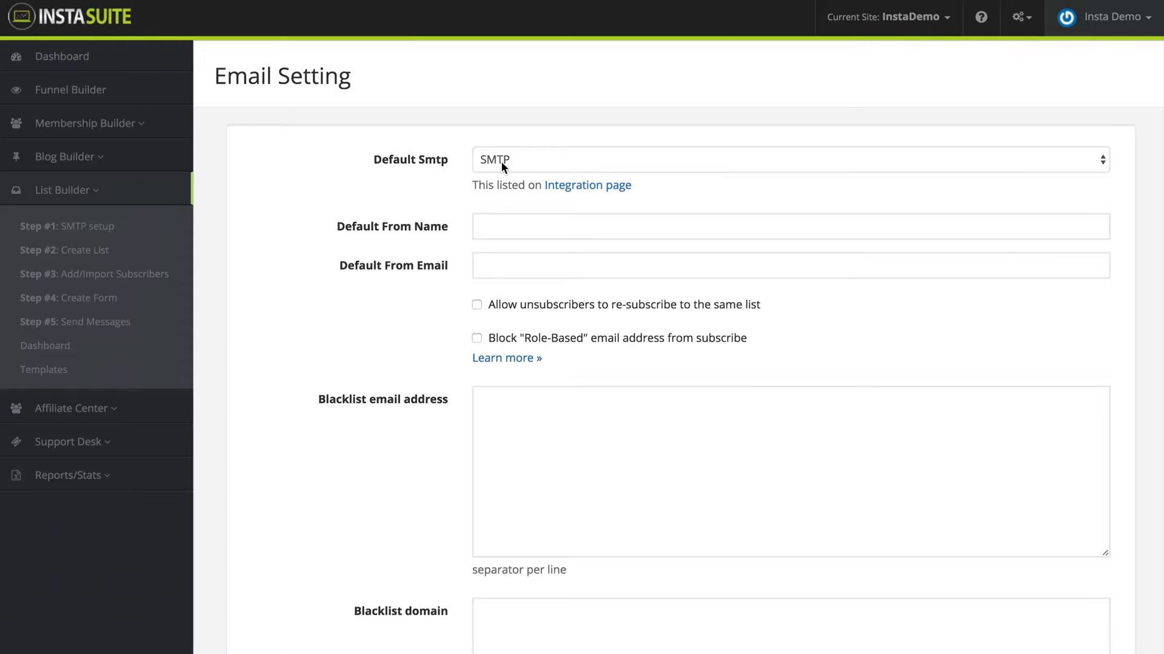
- Keep SMTP as the default SMTP and 3rd-Party SMTP as the integration provider
click(791, 160)
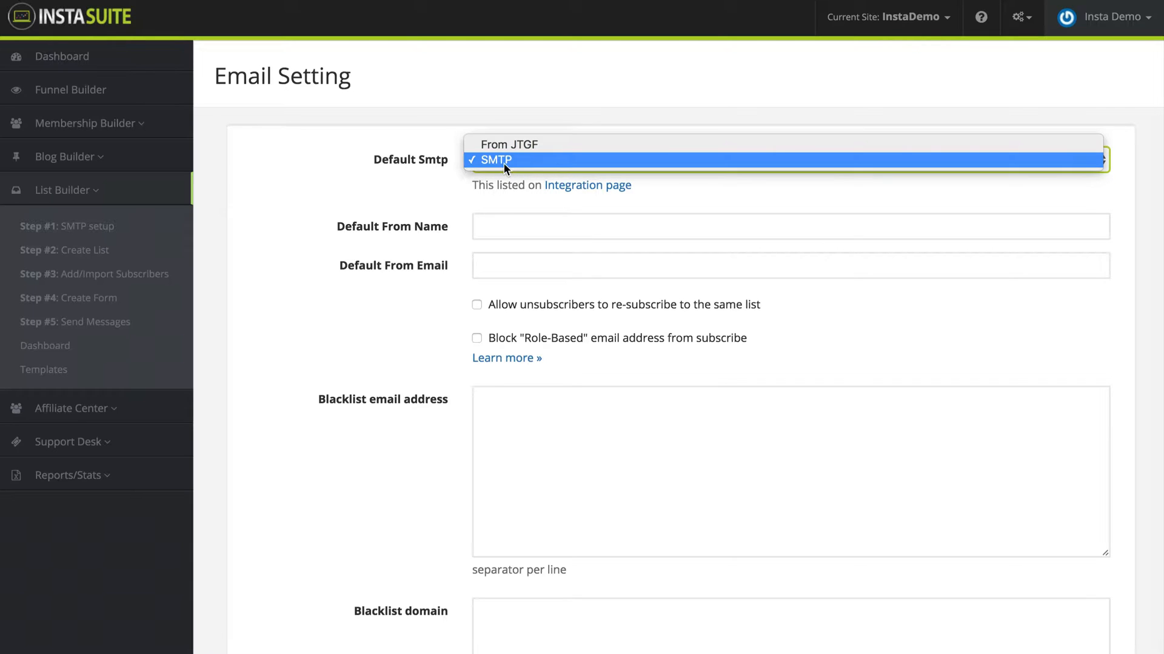
click(494, 160)
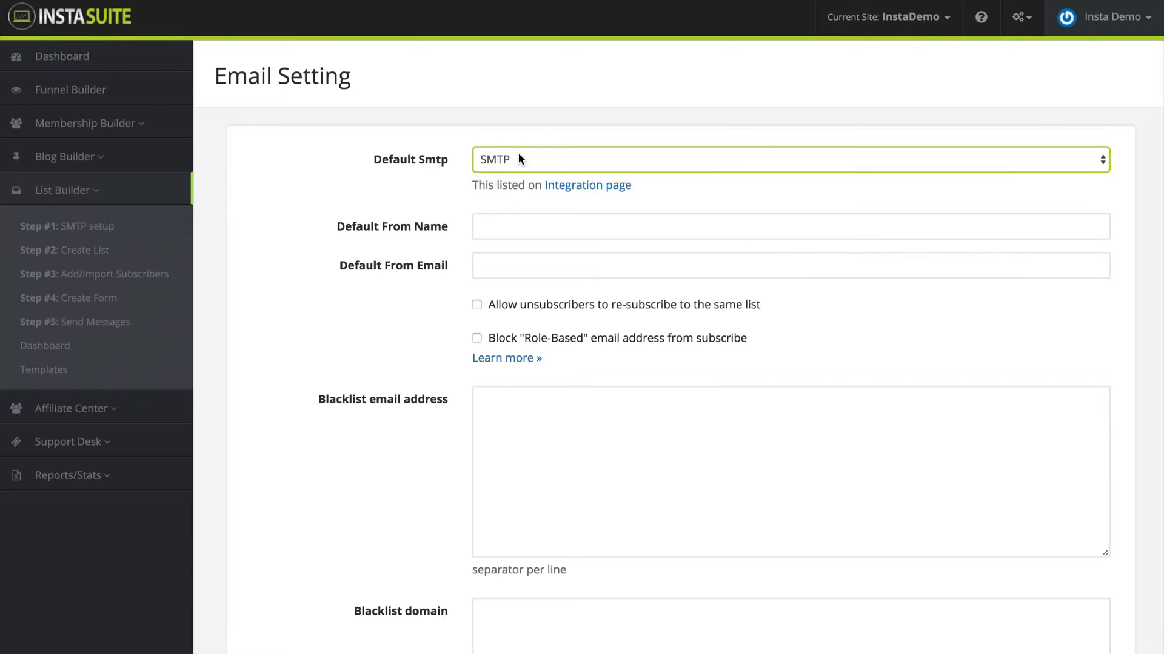
mouse_move(562, 196)
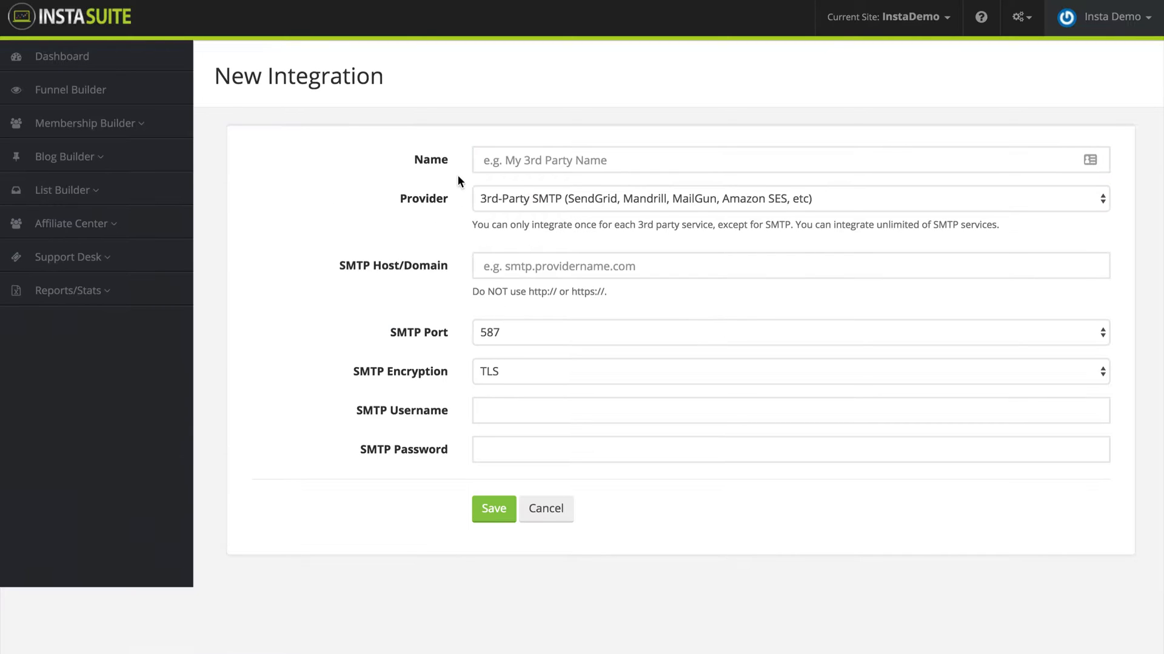
click(786, 198)
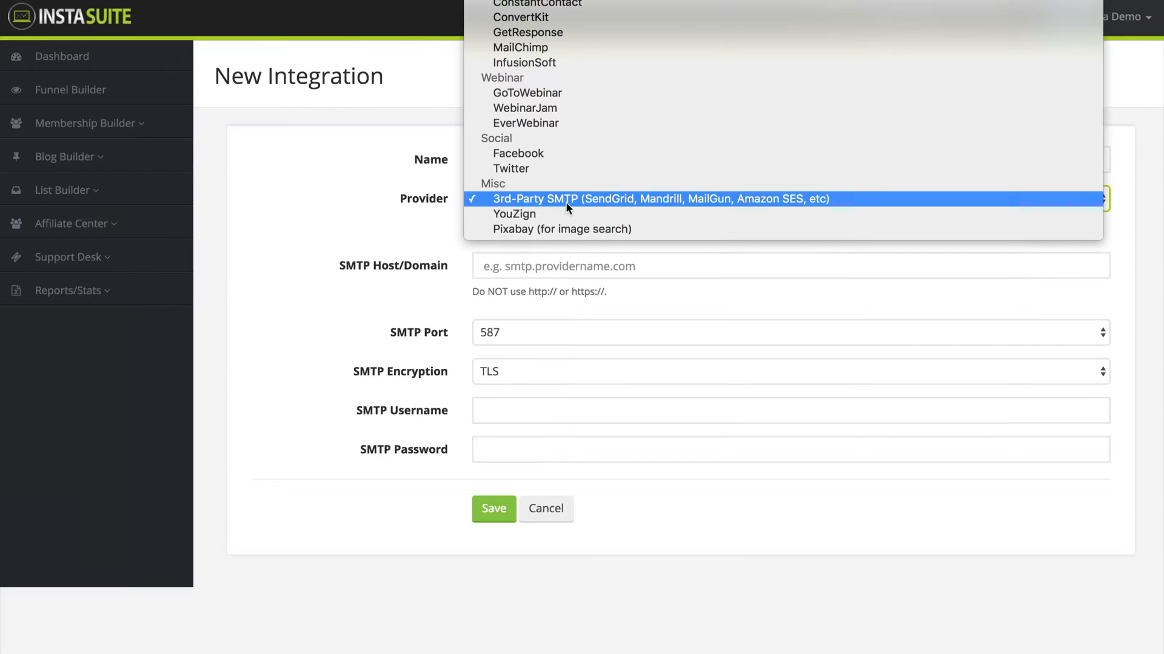
click(658, 199)
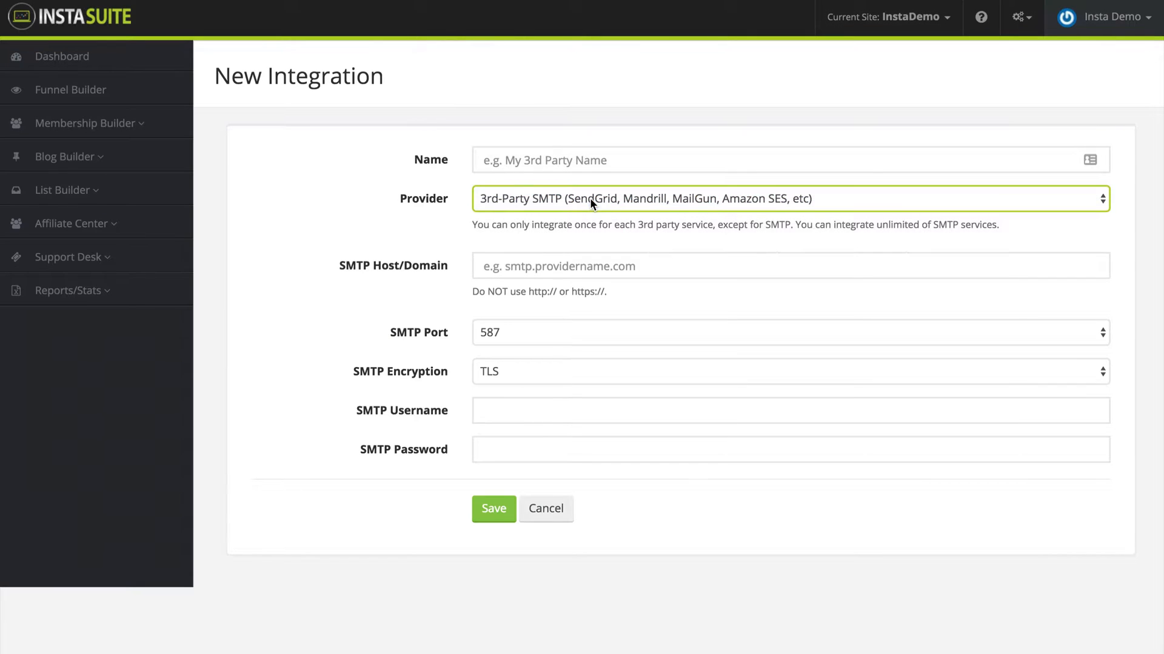
mouse_move(457, 352)
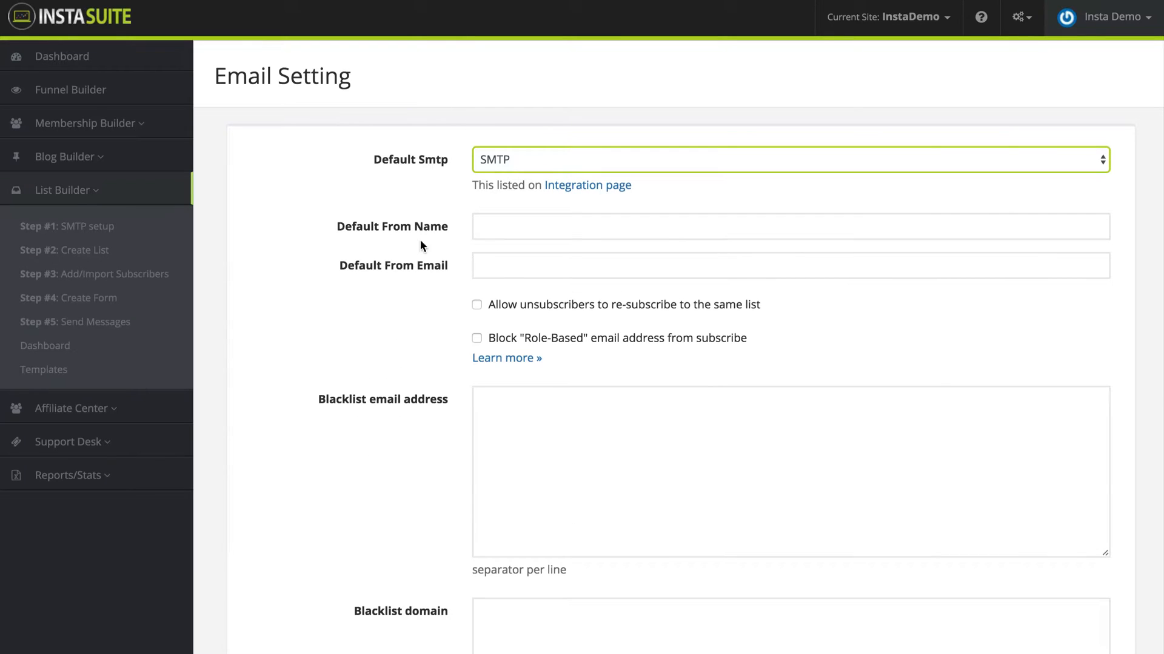
mouse_move(422, 190)
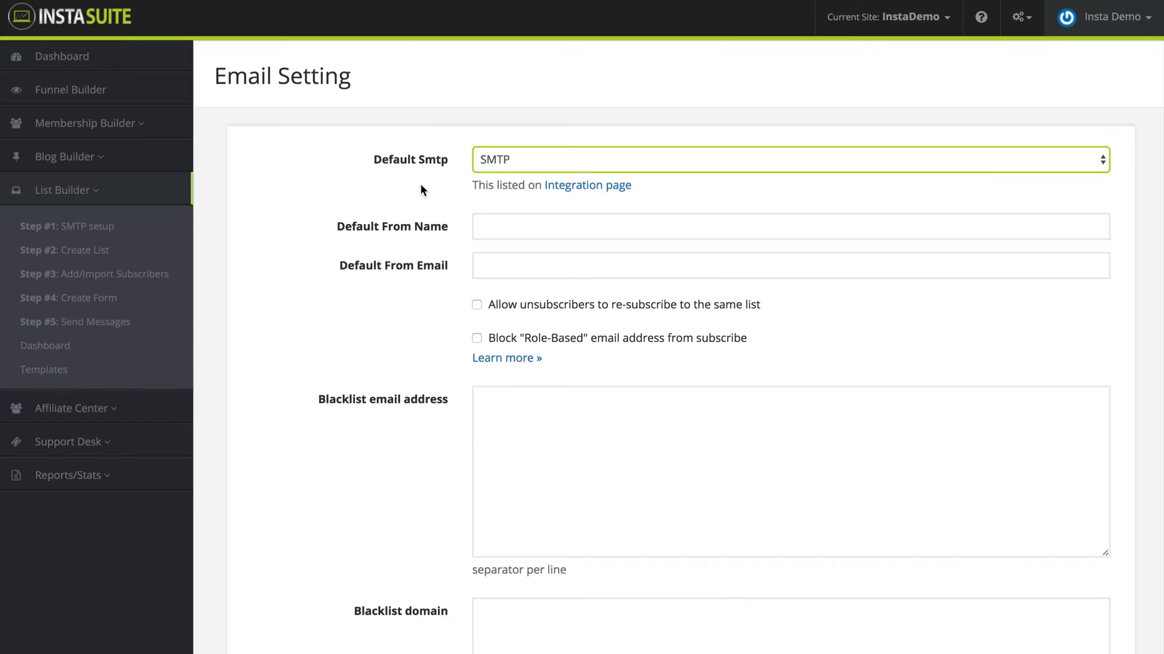
scroll(down, 3)
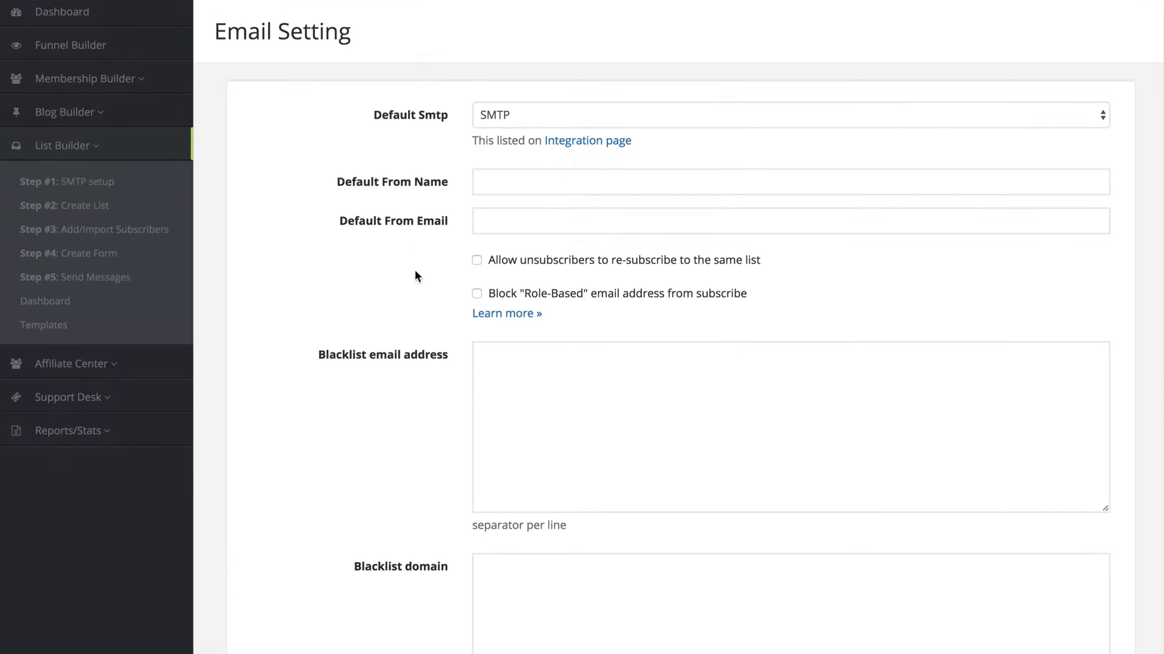
scroll(down, 3)
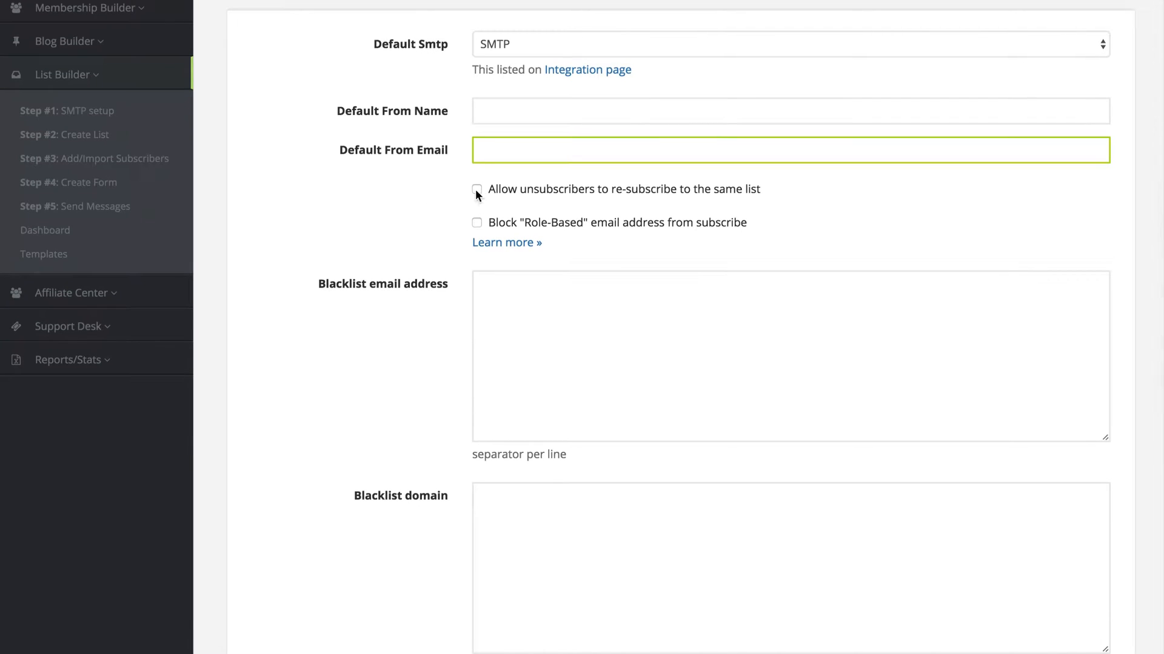
click(476, 189)
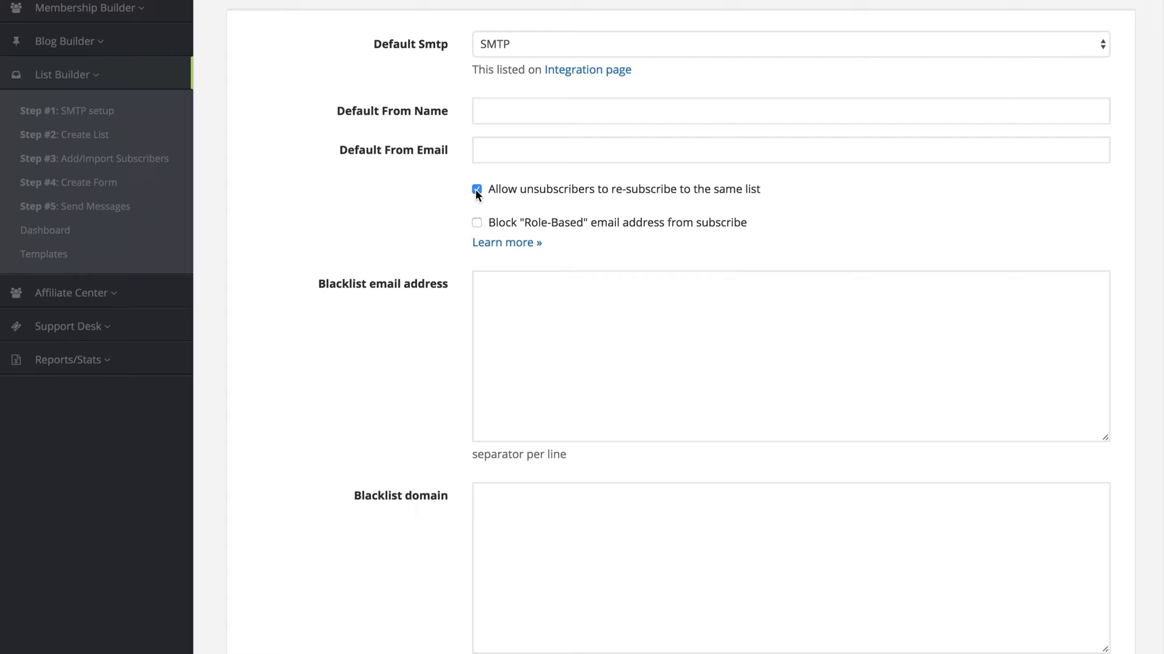
click(477, 189)
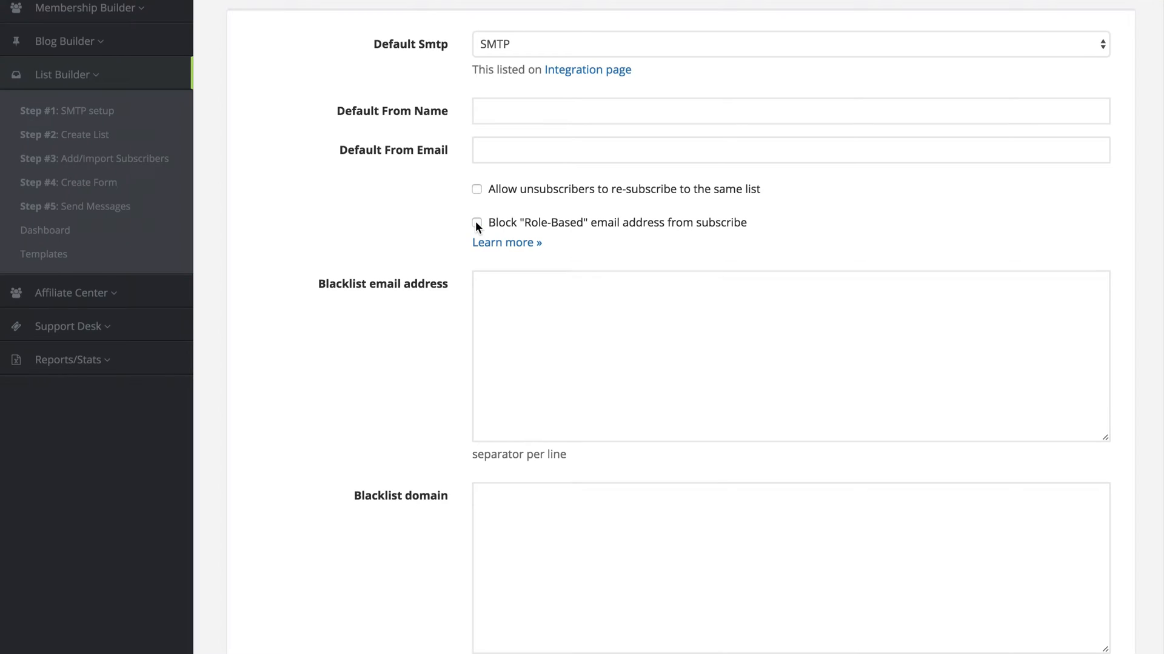
scroll(down, 3)
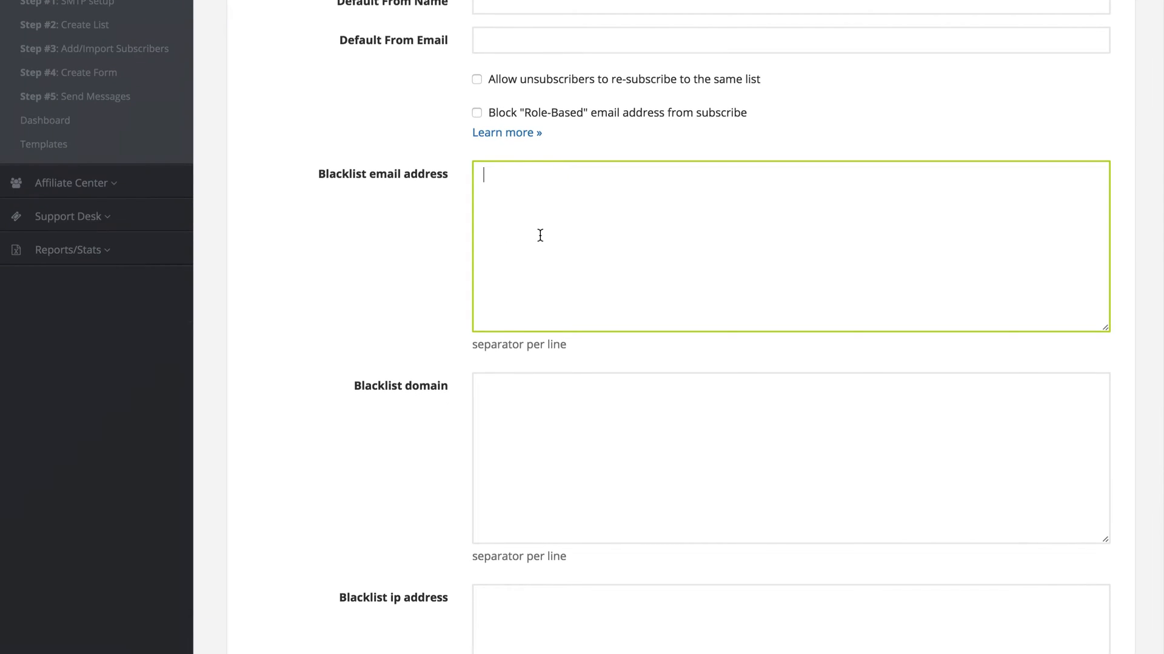
mouse_move(437, 339)
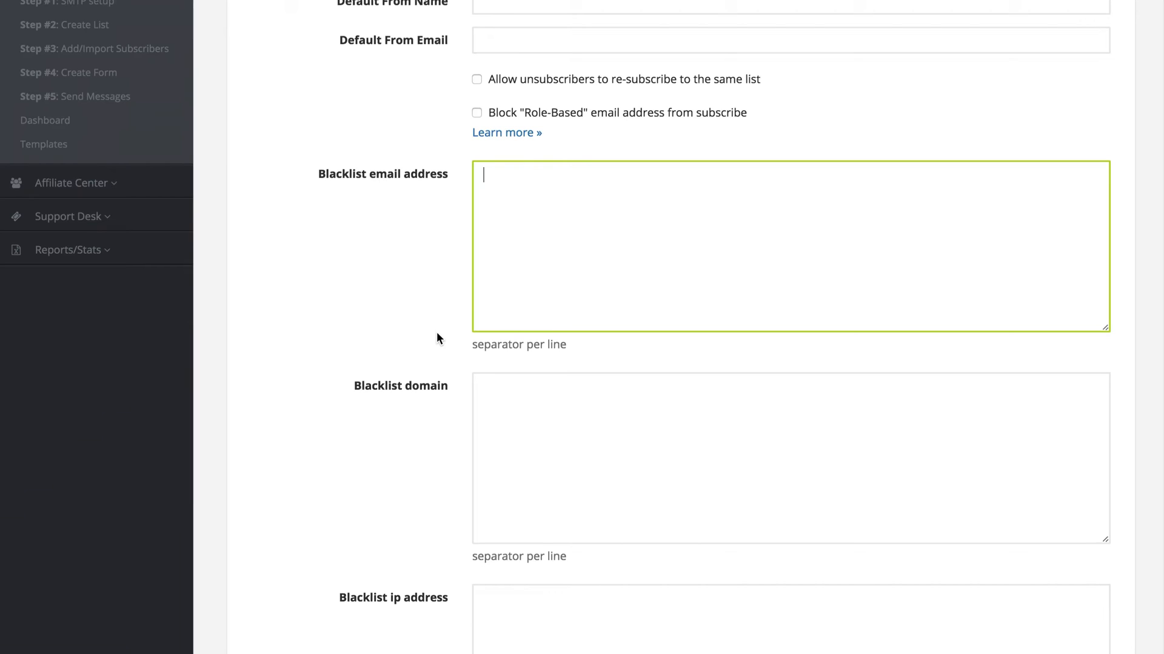
scroll(down, 3)
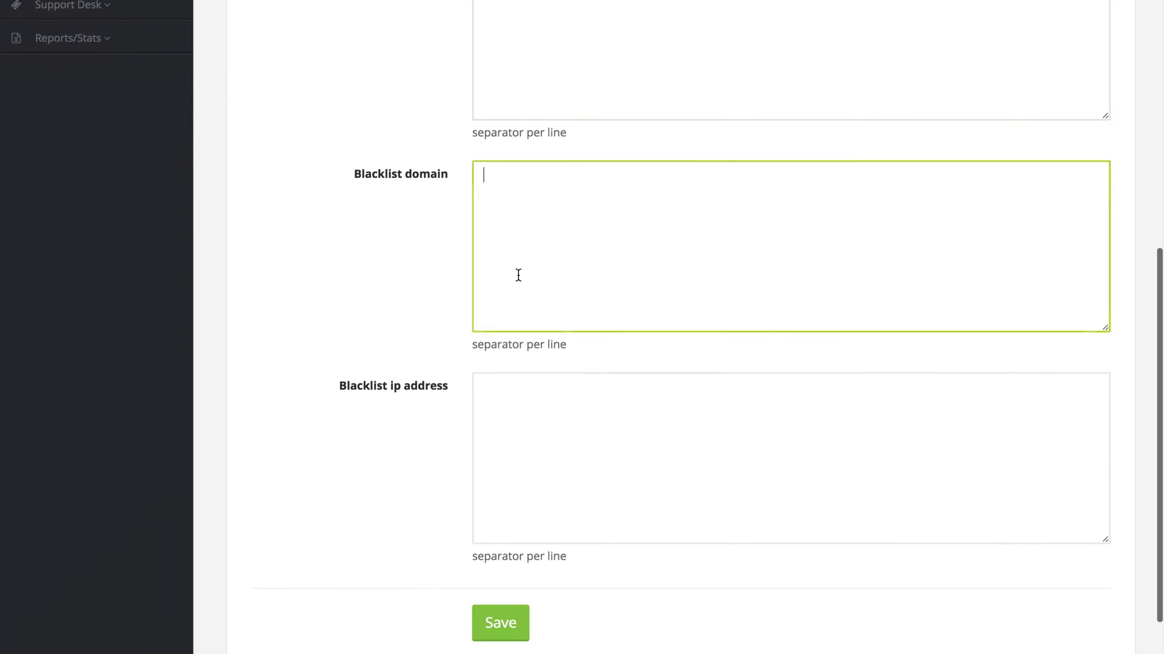
mouse_move(481, 338)
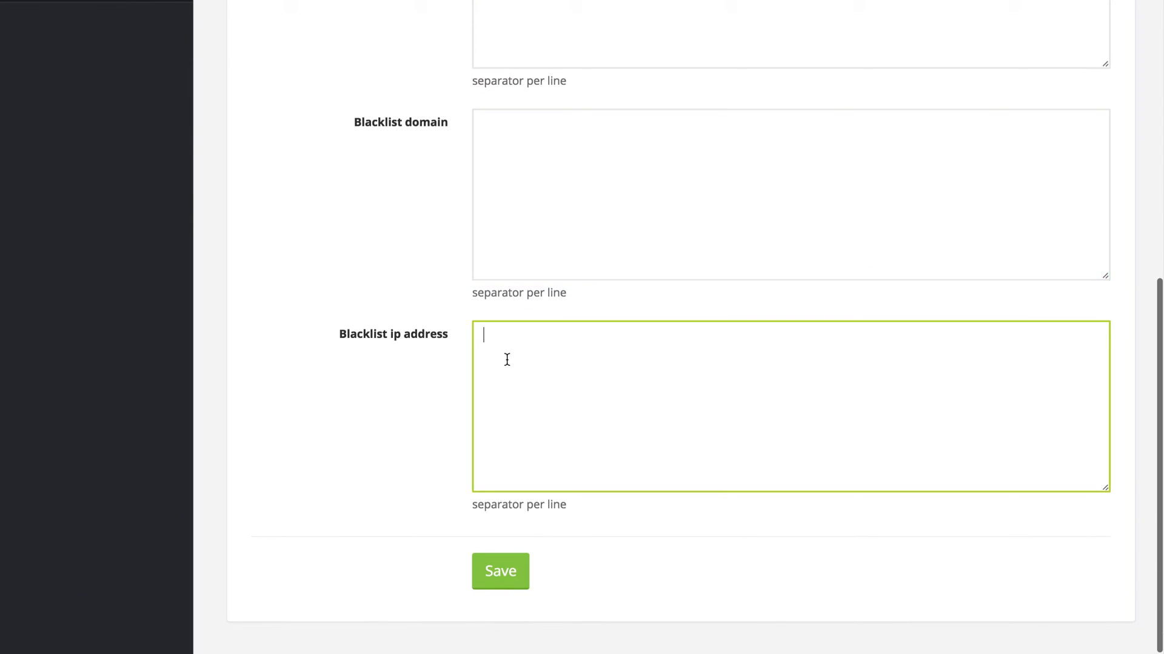
mouse_move(549, 382)
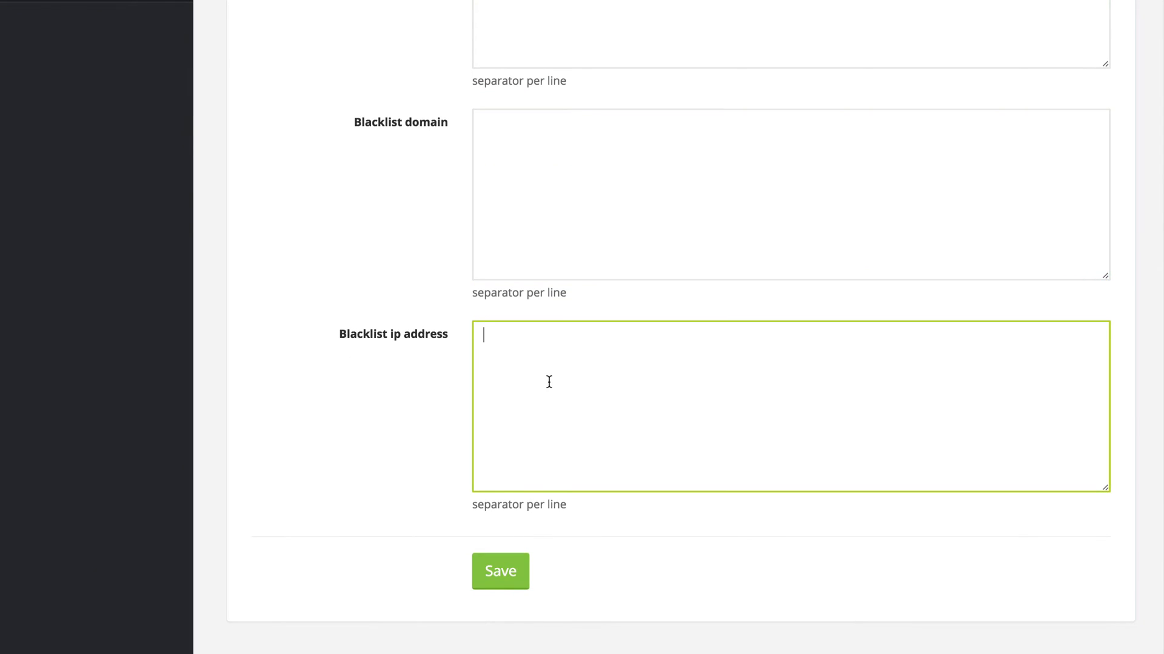